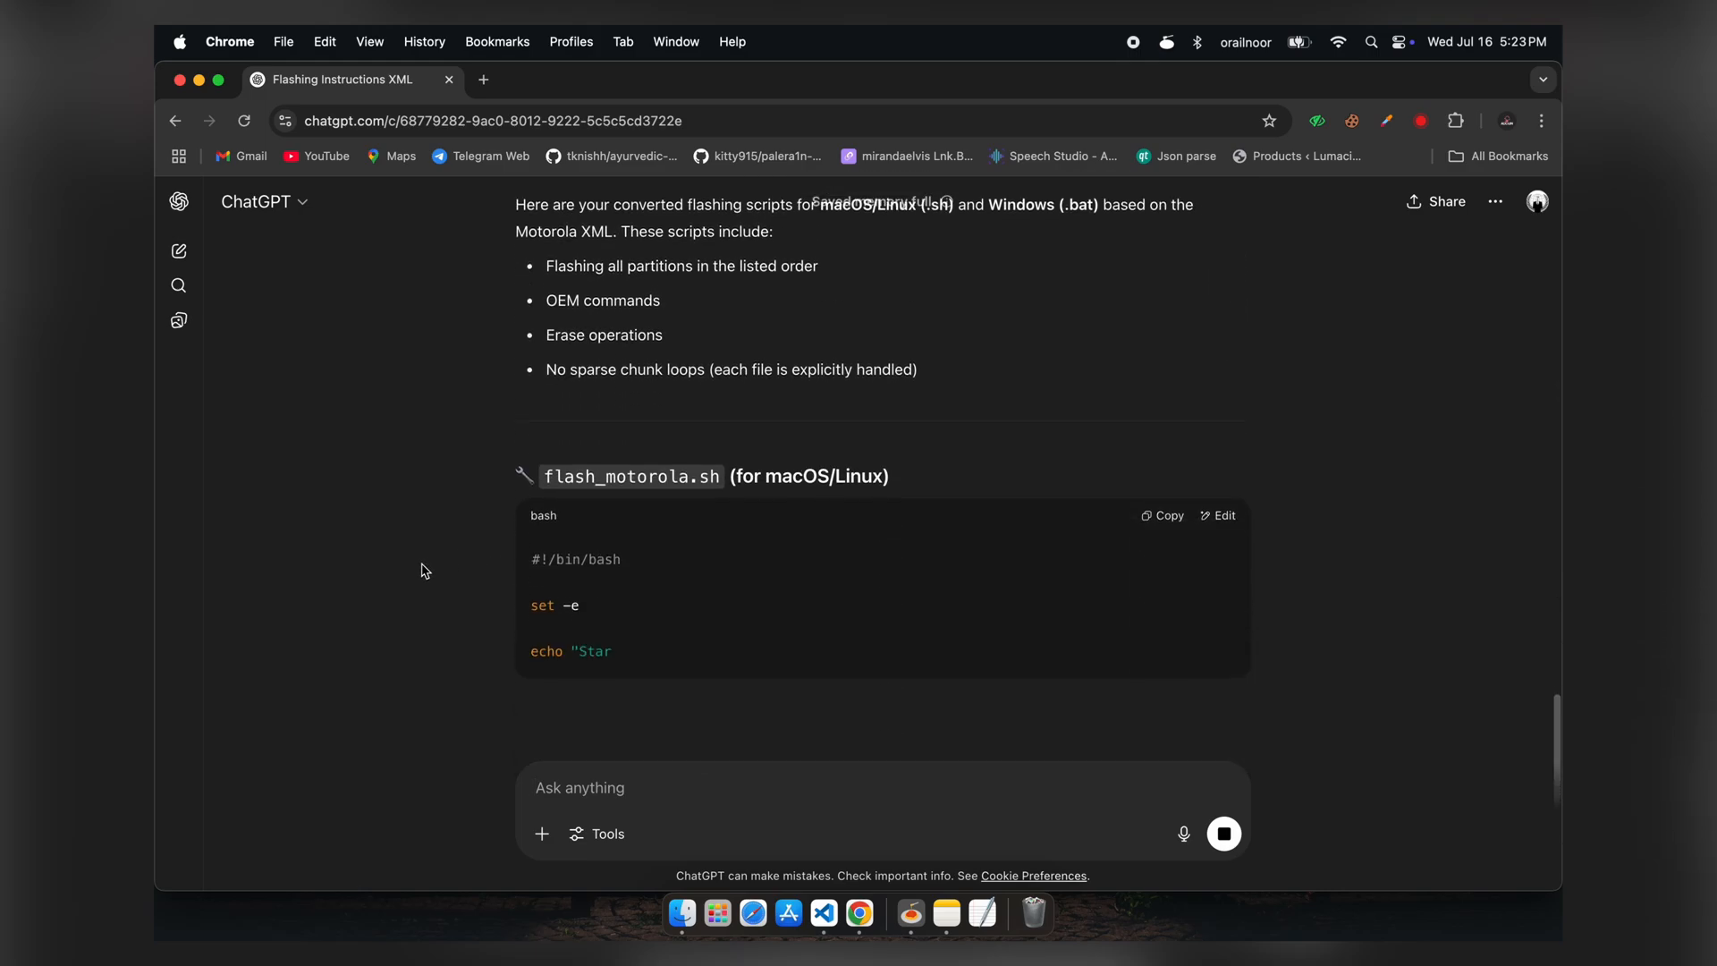
# Scroll ChatGPT's reply to the flash_motorola.sh and Windows .bat script blocks.
pyautogui.scroll(-3)
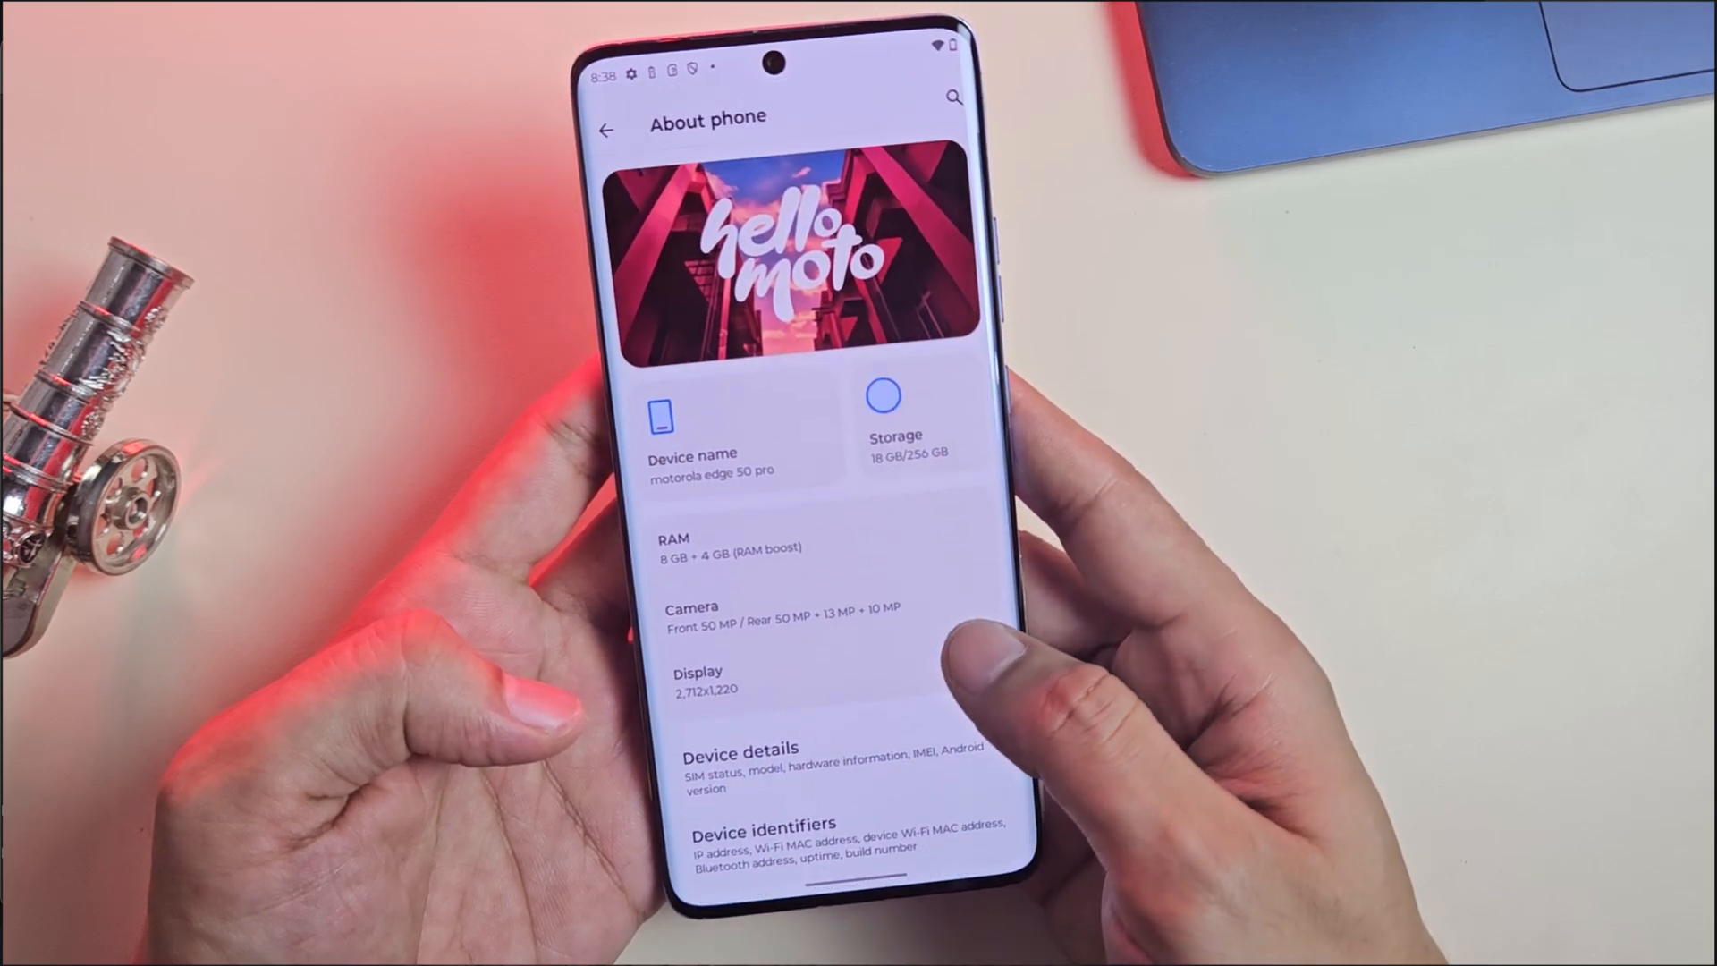
# Show Device details listing motorola edge 50 pro on Android version 14.
pyautogui.click(740, 747)
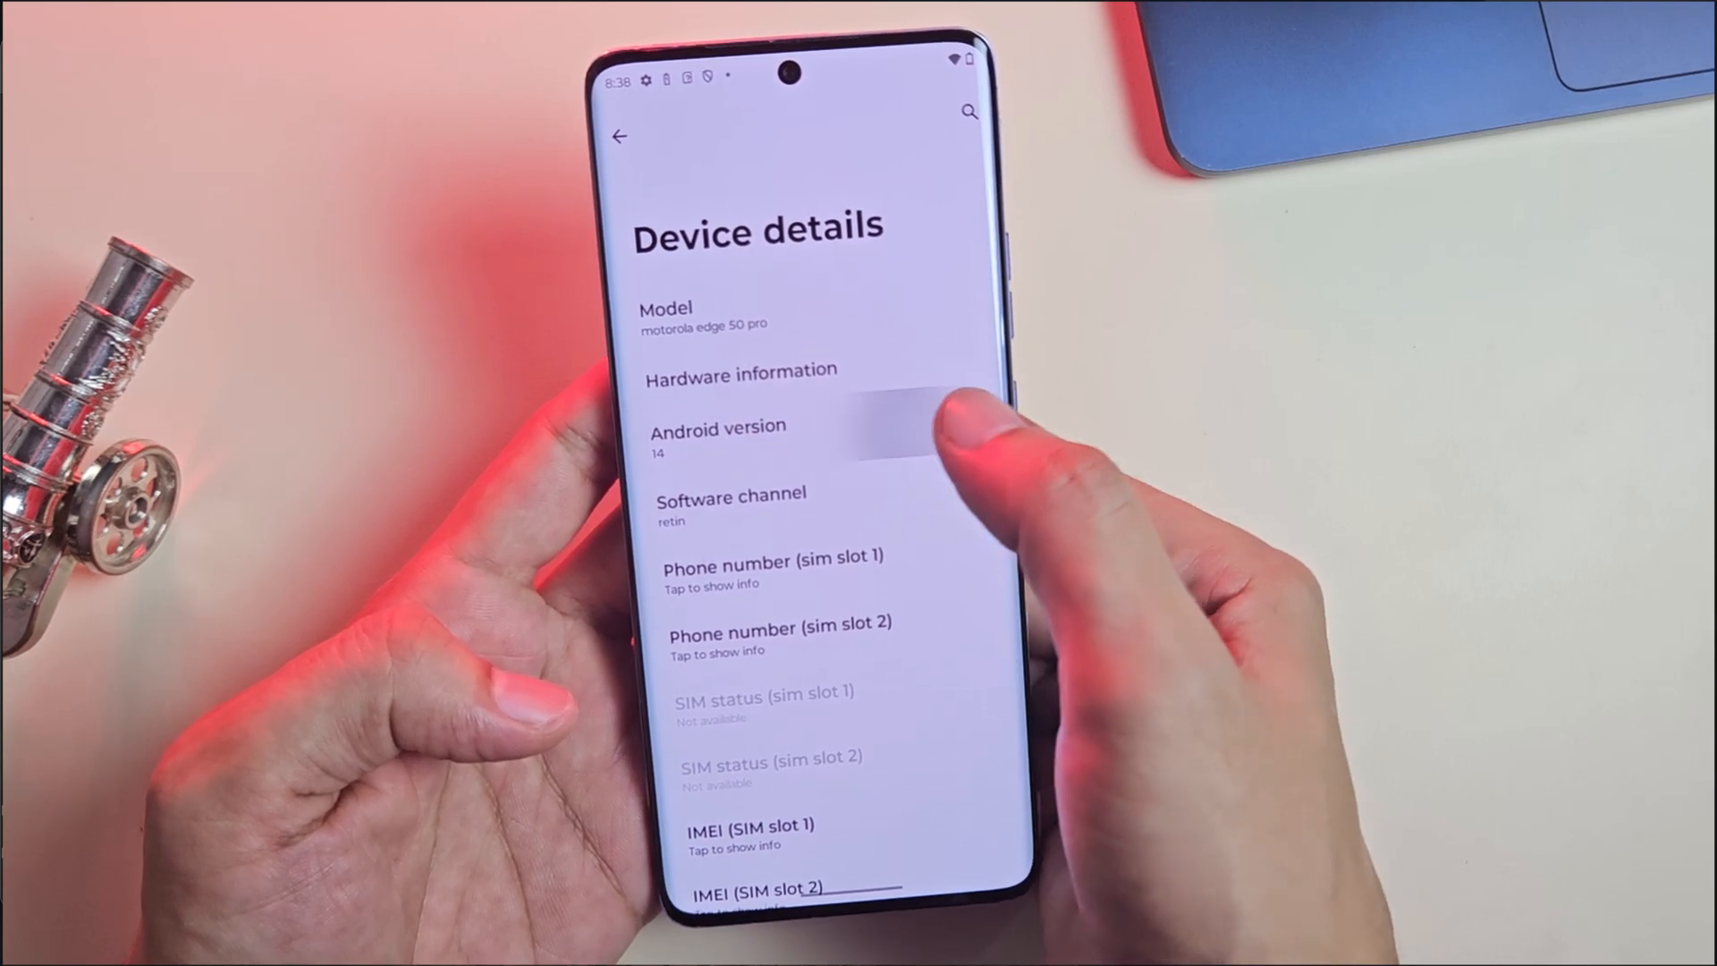